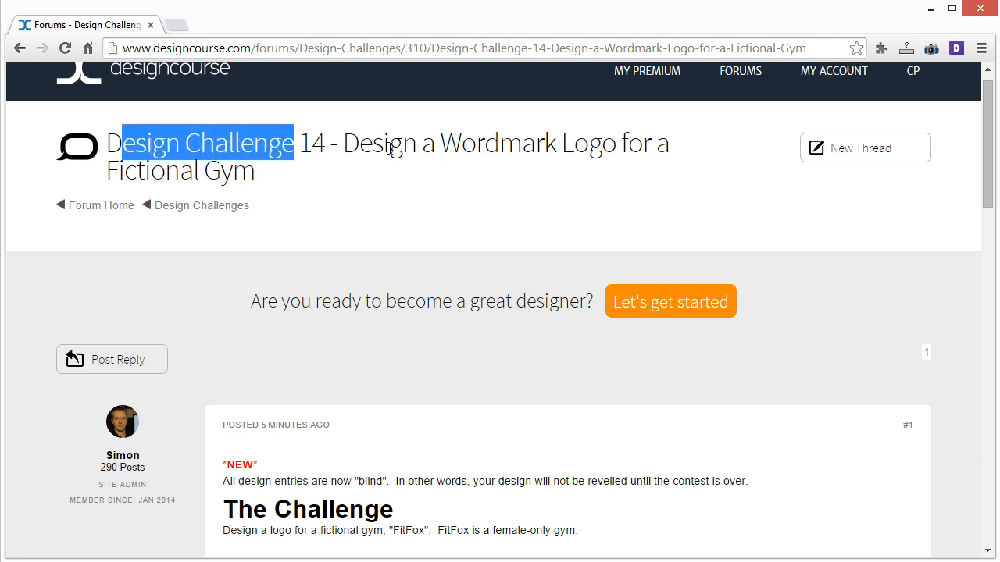
{"action": "scroll", "scroll_direction": "down", "scroll_amount": 3}
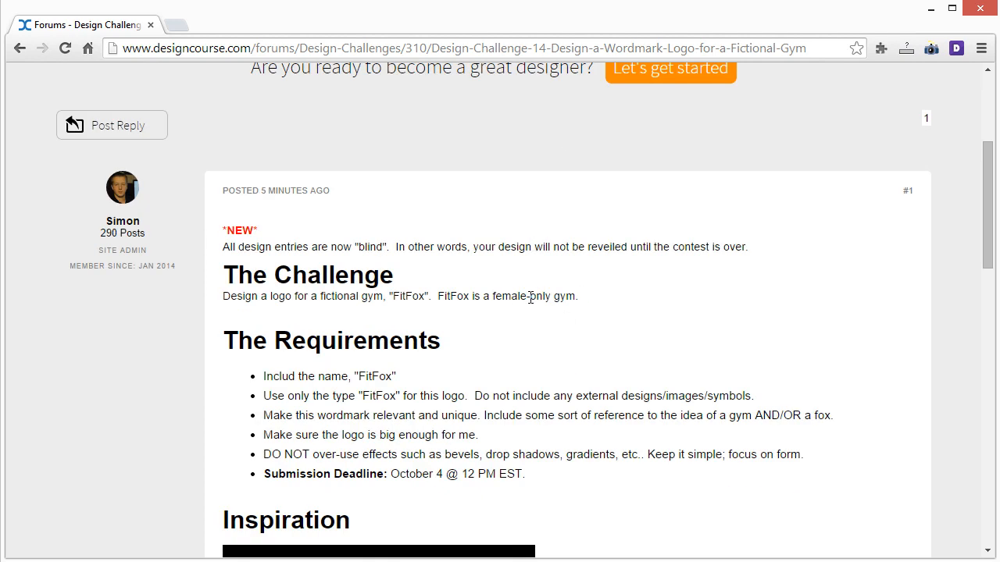
{"action": "scroll", "scroll_direction": "down", "scroll_amount": 3}
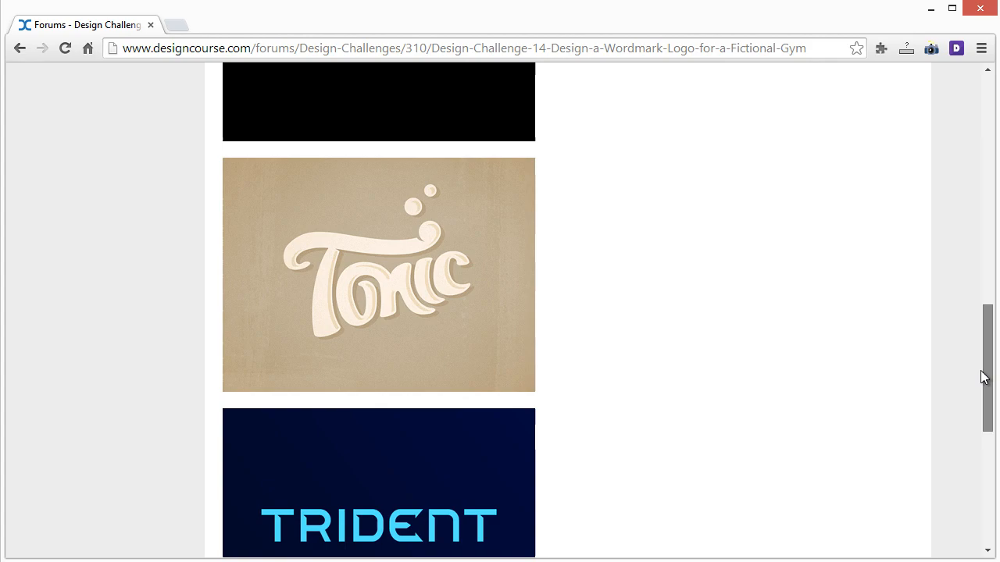
{"action": "scroll", "scroll_direction": "up", "scroll_amount": 3}
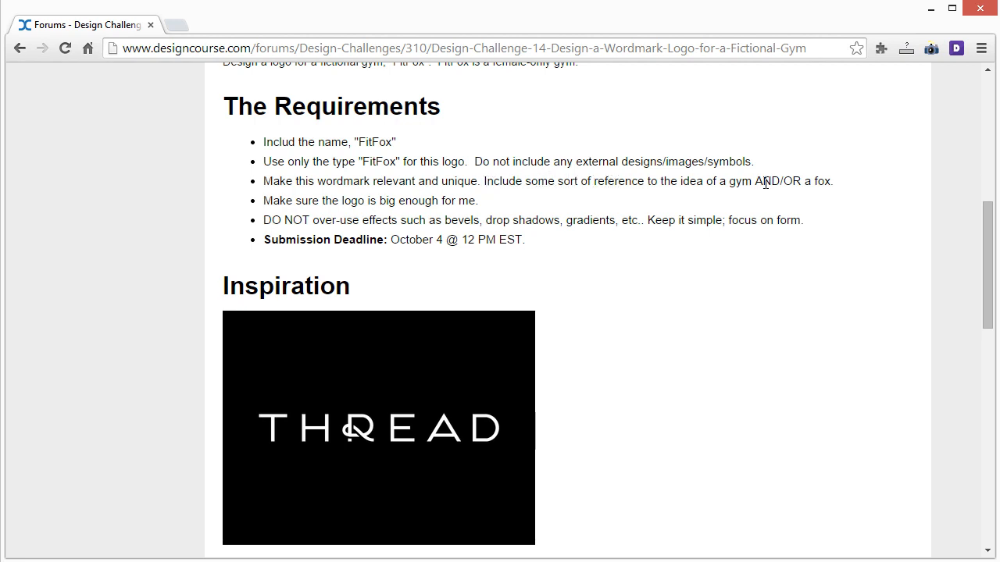
{"action": "mouse_move", "coordinate": [834, 264]}
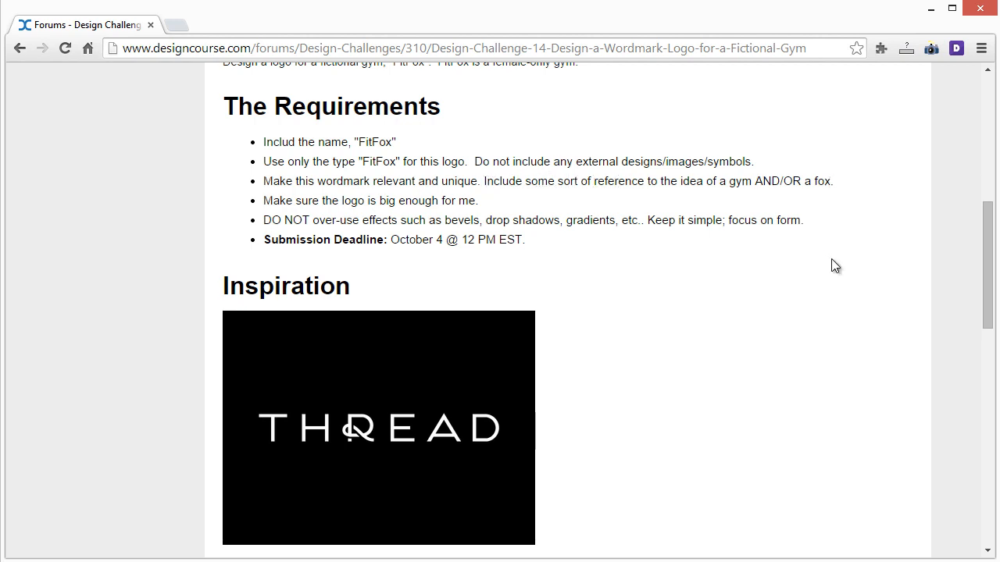
{"action": "scroll", "scroll_direction": "up", "scroll_amount": 3}
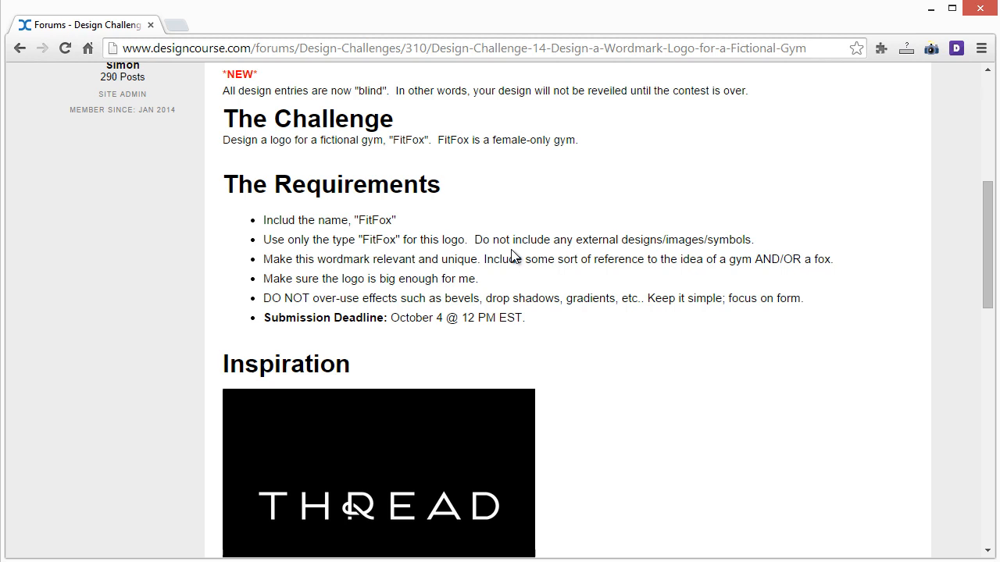
{"action": "mouse_move", "coordinate": [466, 278]}
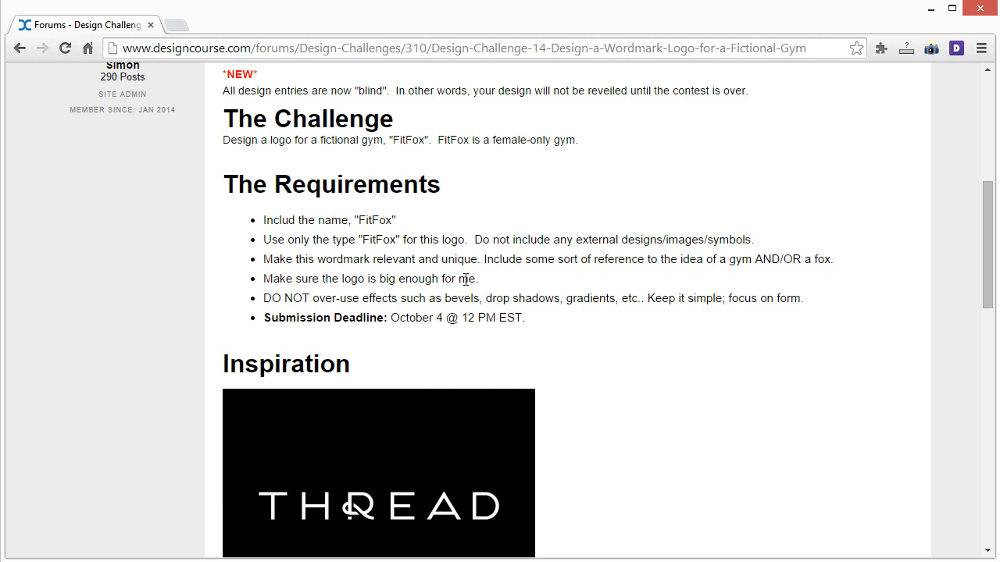
{"action": "scroll", "scroll_direction": "down", "scroll_amount": 3}
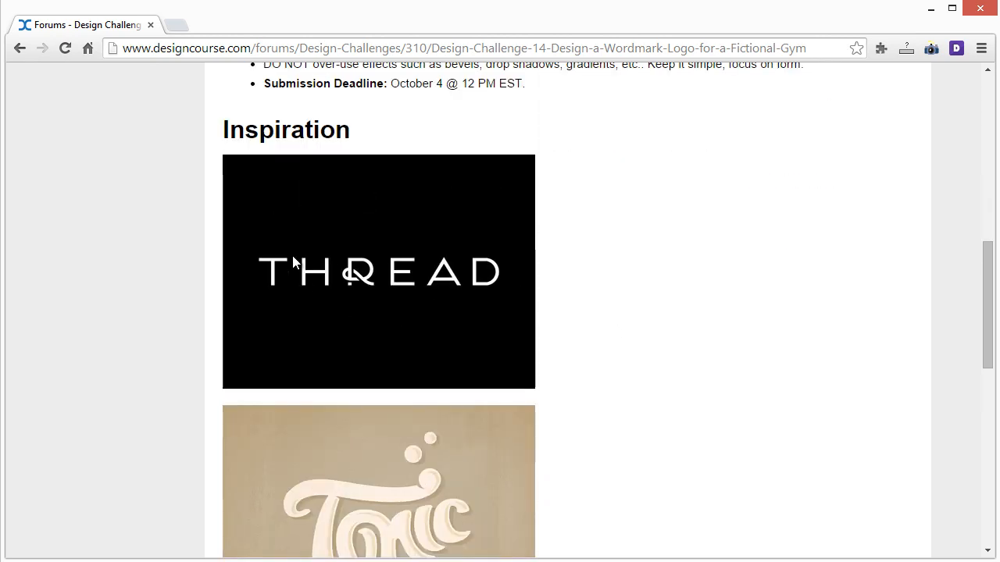
{"action": "scroll", "scroll_direction": "up", "scroll_amount": 3}
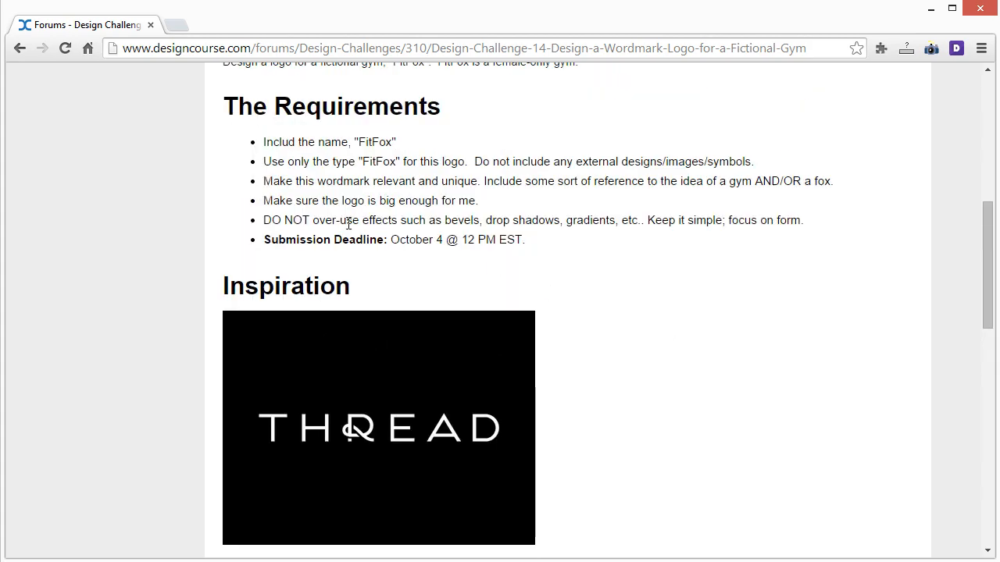
{"action": "scroll", "scroll_direction": "down", "scroll_amount": 3}
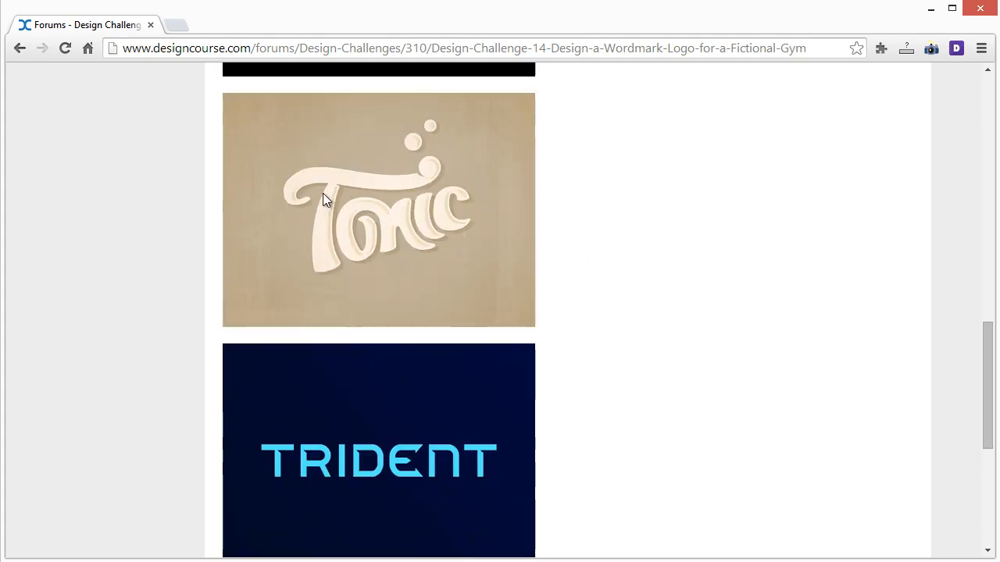
{"action": "mouse_move", "coordinate": [340, 236]}
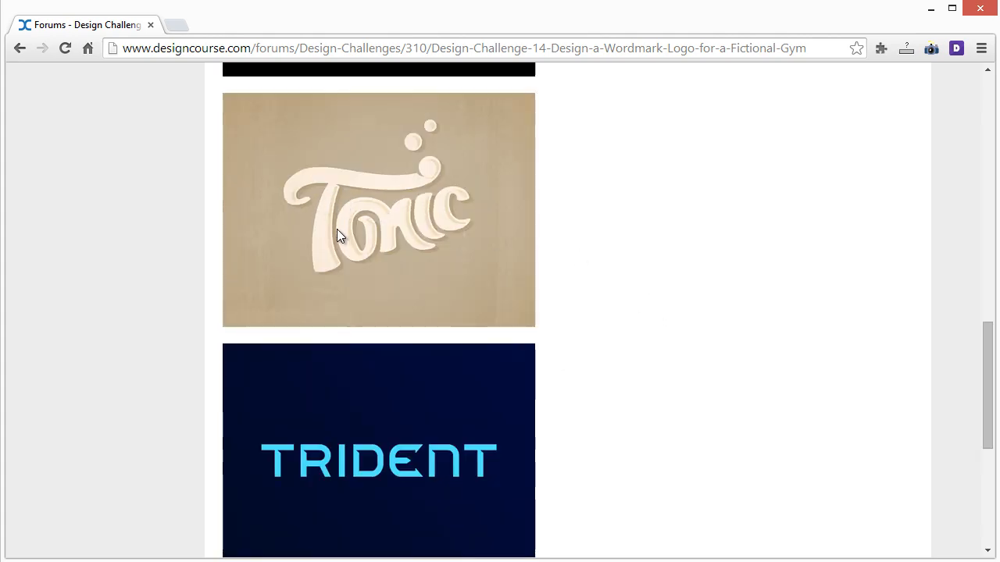
{"action": "mouse_move", "coordinate": [347, 247]}
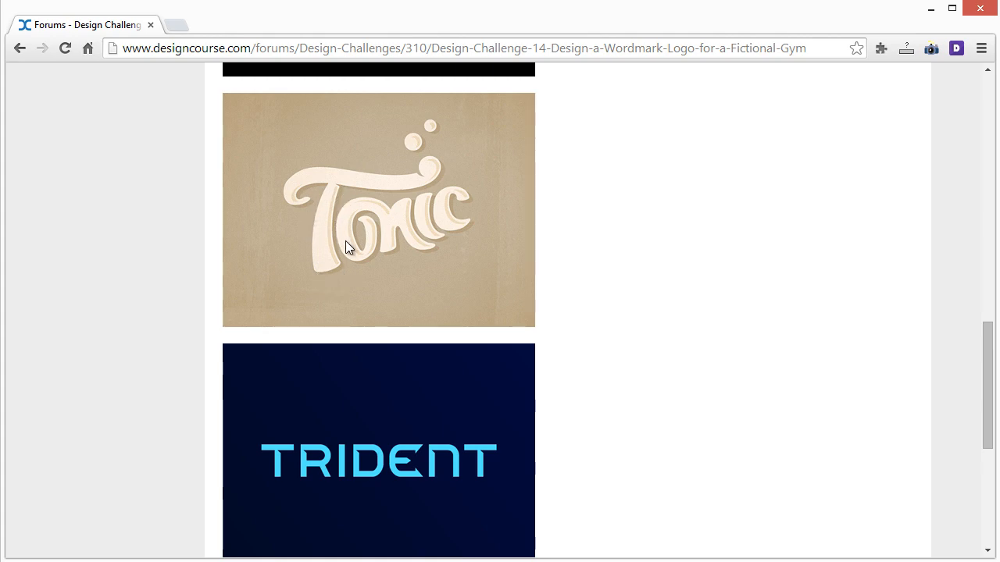
{"action": "scroll", "scroll_direction": "up", "scroll_amount": 3}
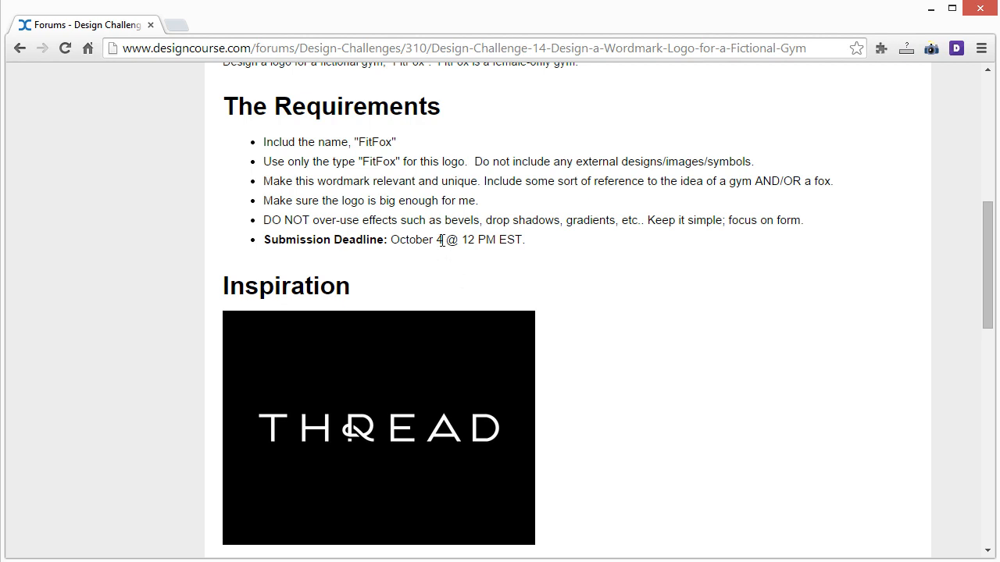
{"action": "scroll", "scroll_direction": "up", "scroll_amount": 3}
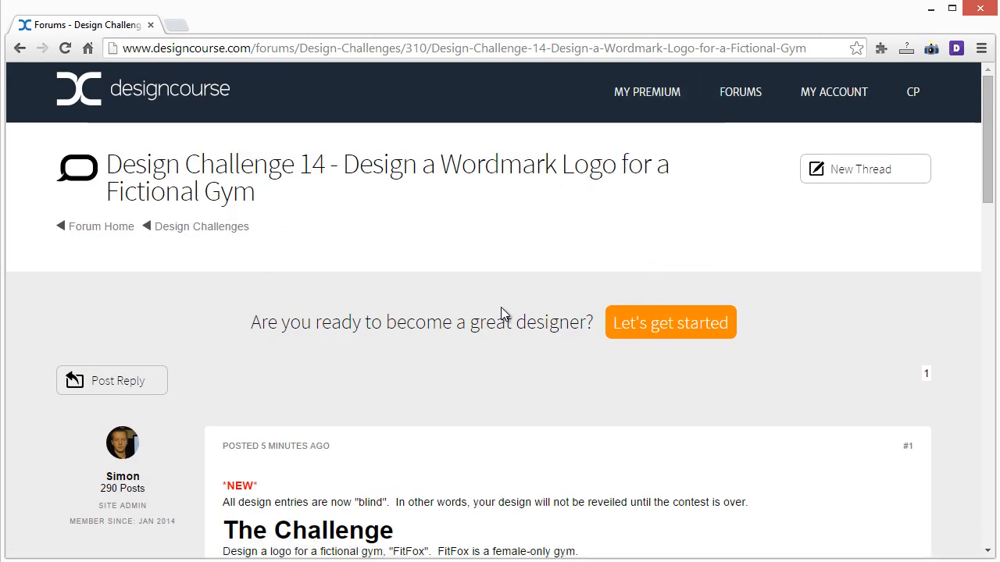
{"action": "mouse_move", "coordinate": [318, 149]}
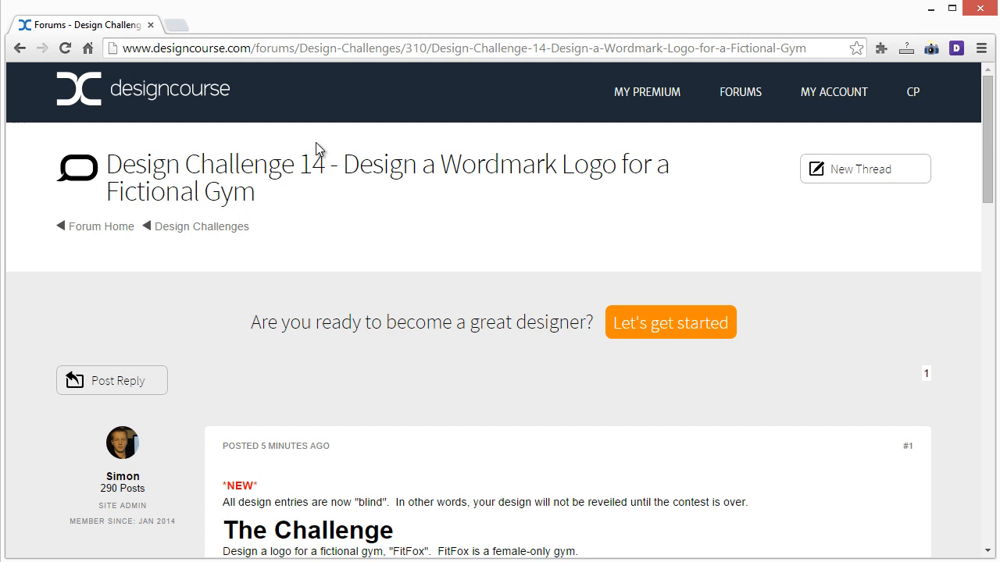